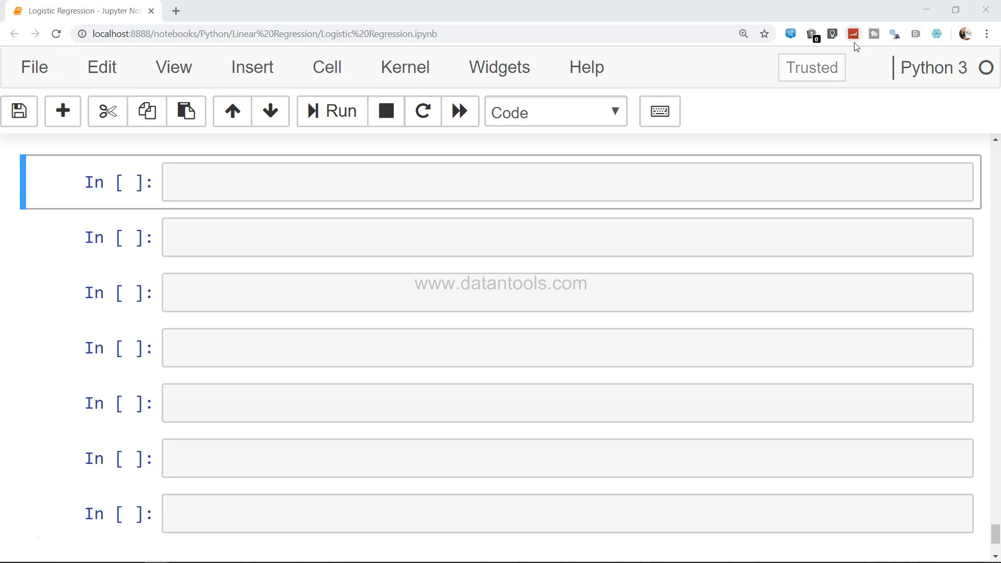
# Write L1 = [25,43,55,61,24] in the first cell and run it.
pyautogui.click(19, 111)
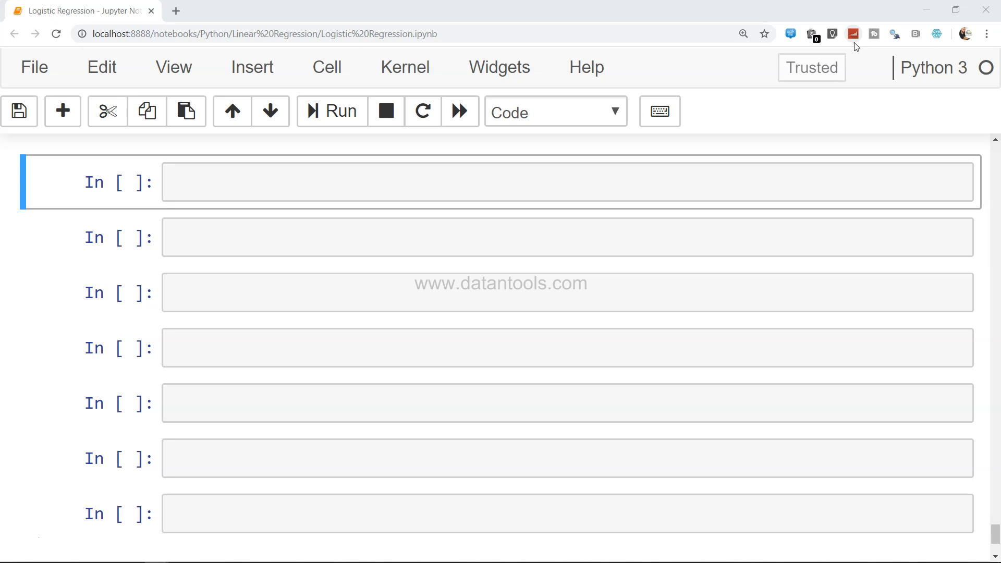
pyautogui.moveTo(534, 120)
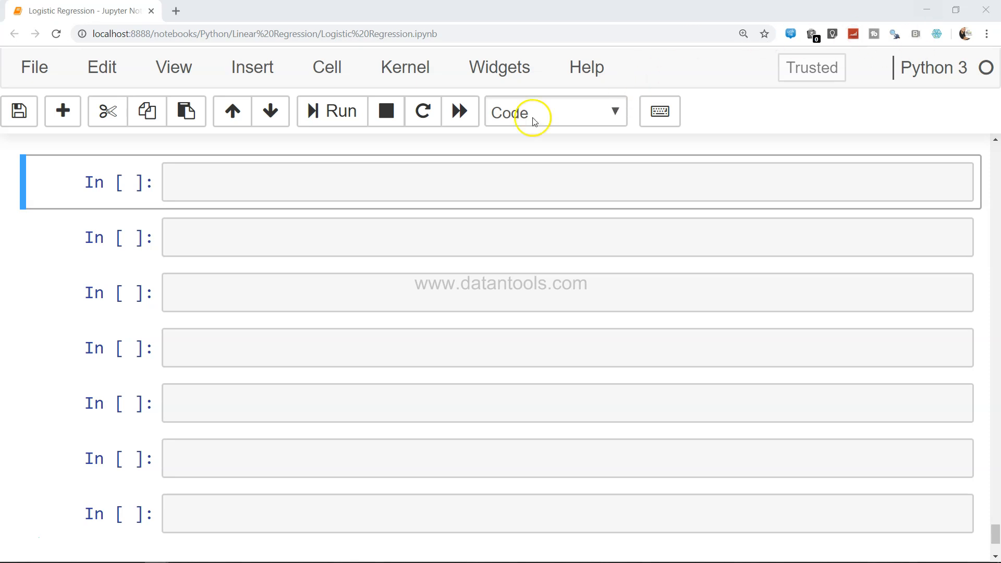
pyautogui.write('L1')
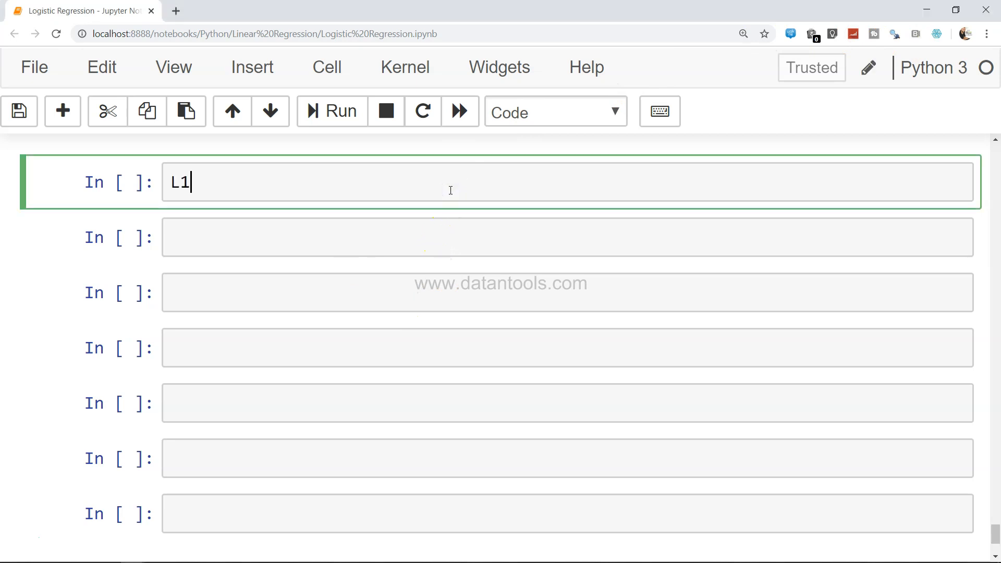
pyautogui.write('= []')
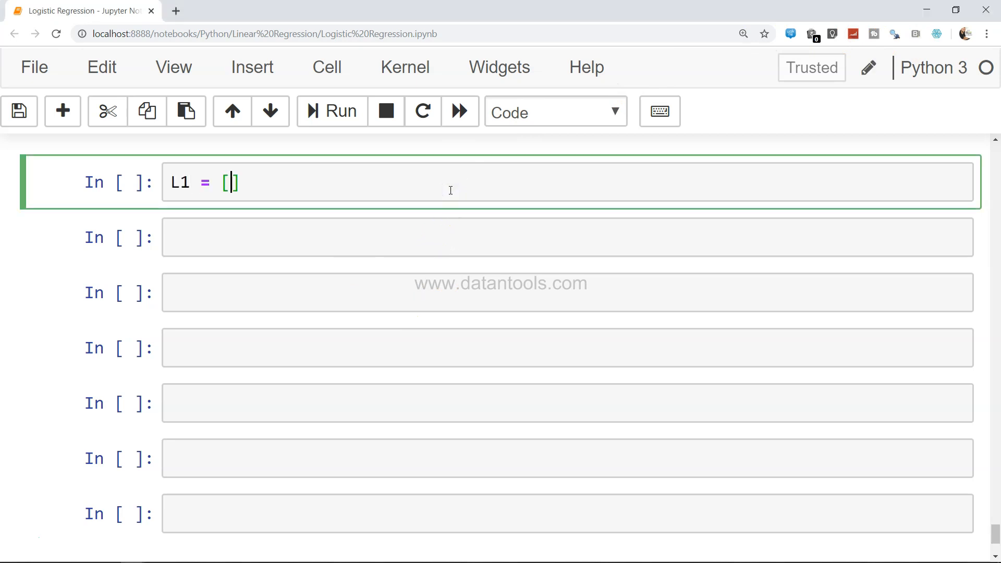
pyautogui.write('25,43')
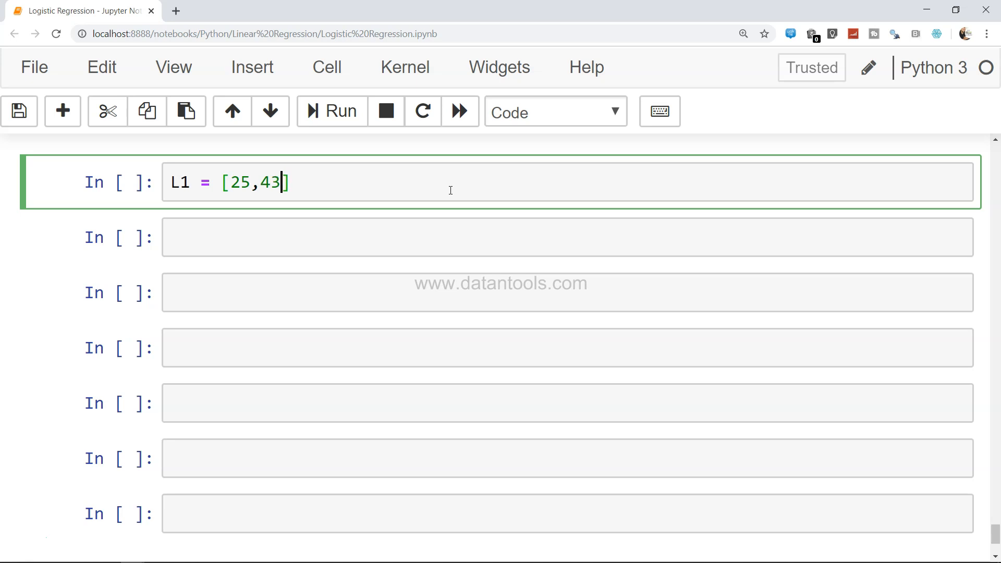
pyautogui.write(',55,61')
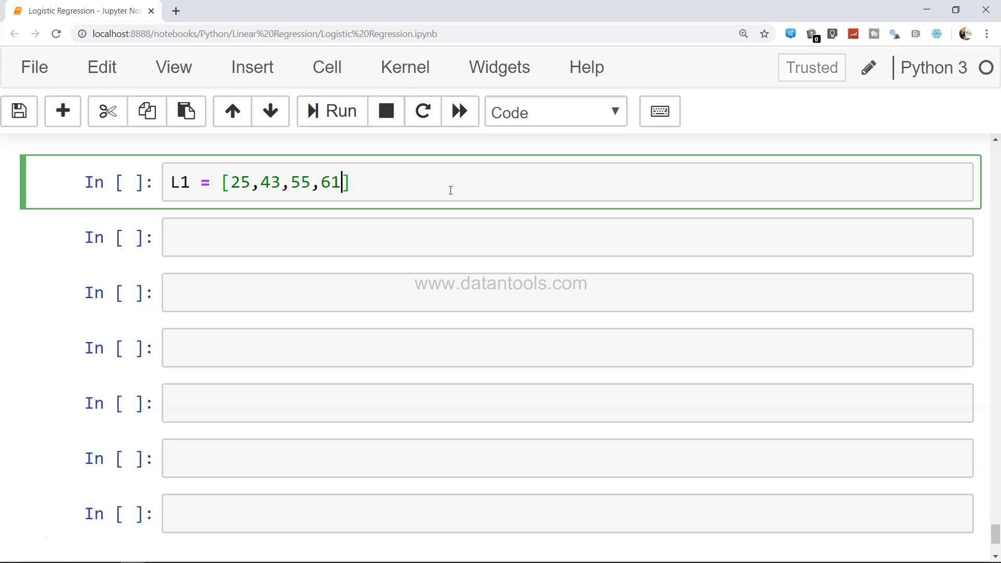
pyautogui.write(',24')
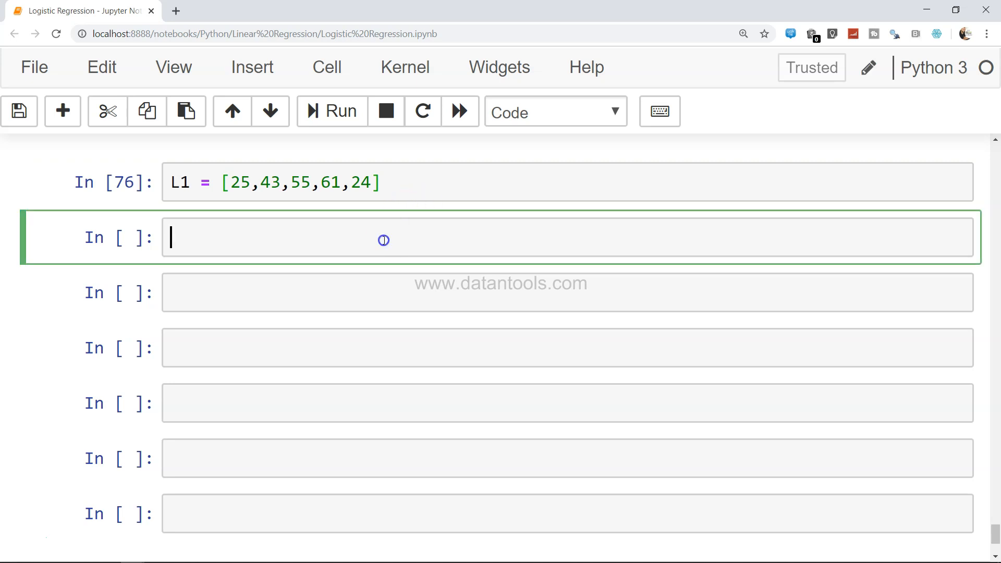
# Write print(L1) in the second cell to show its five values.
pyautogui.write('print(L1')
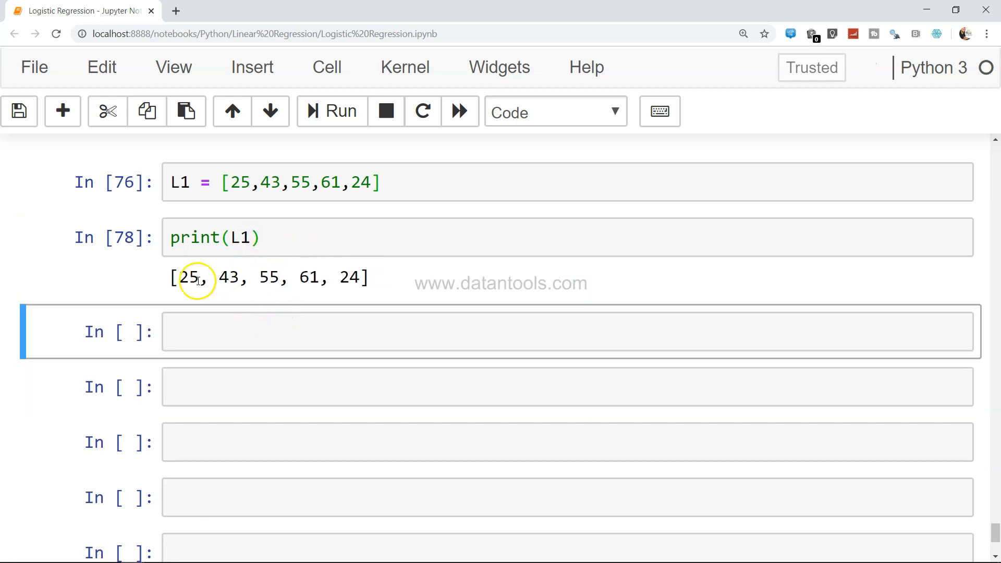
pyautogui.moveTo(264, 285)
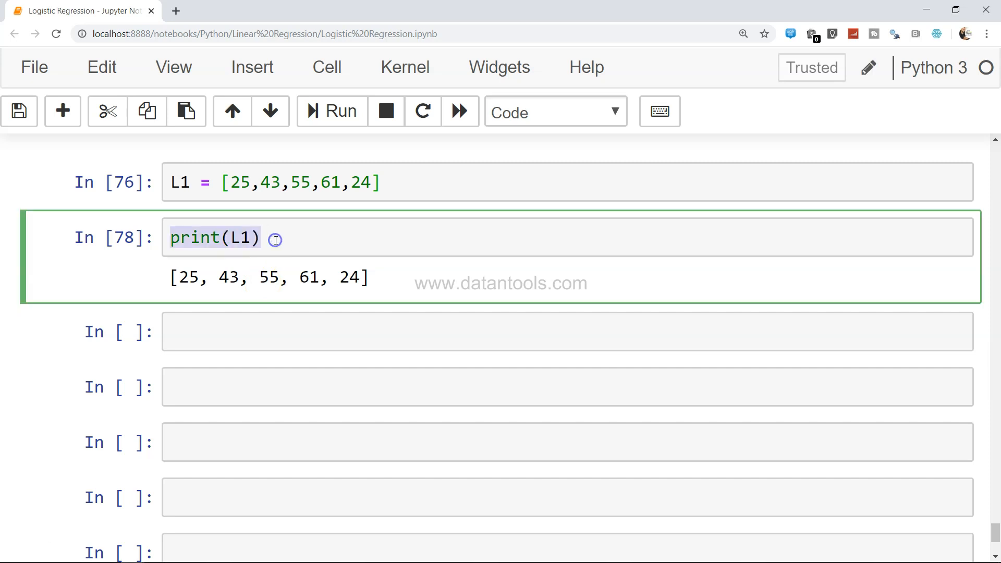
# Evaluate L1.index in the second cell, then select the whole line for replacement.
pyautogui.write('L1.')
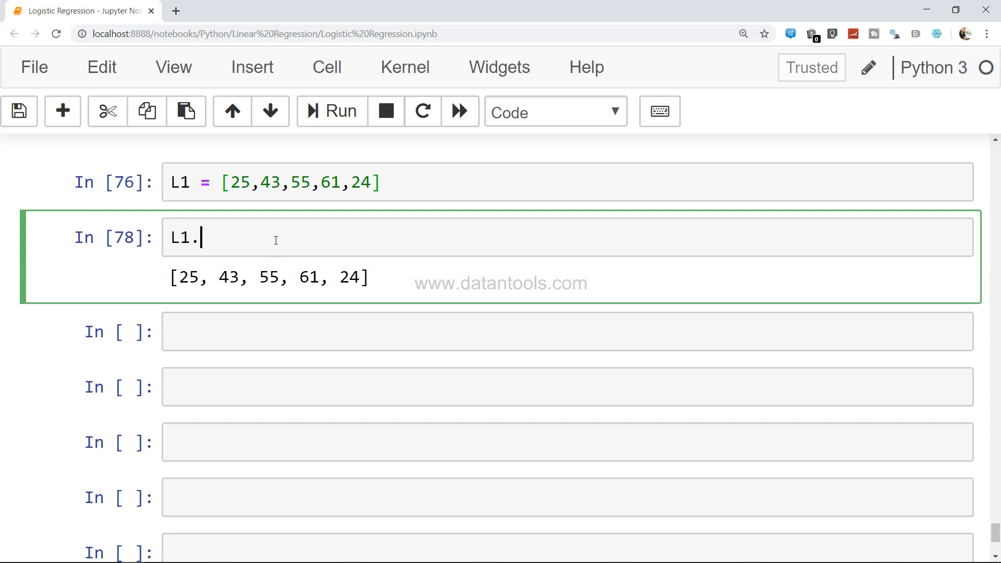
pyautogui.write('index')
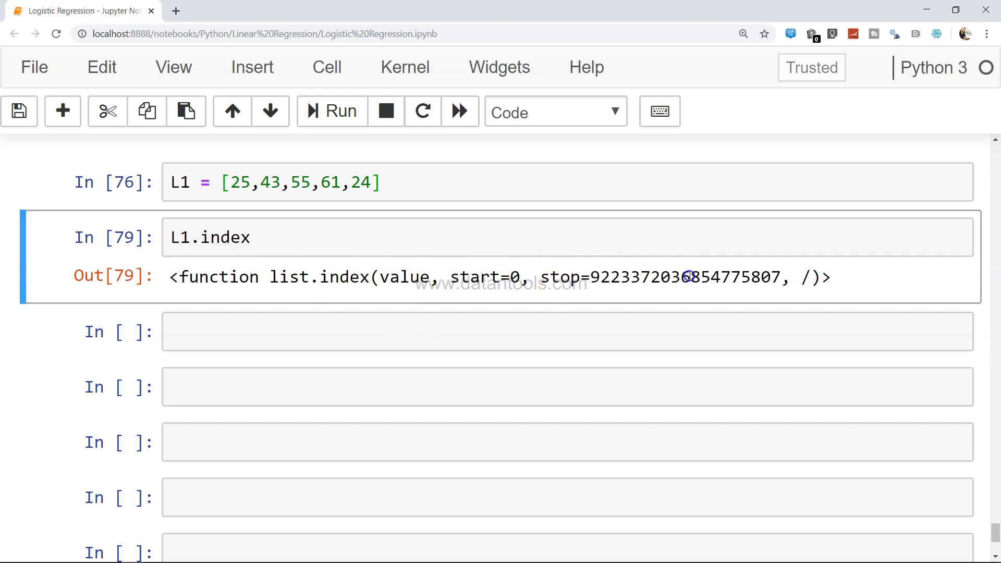
pyautogui.doubleClick(685, 277)
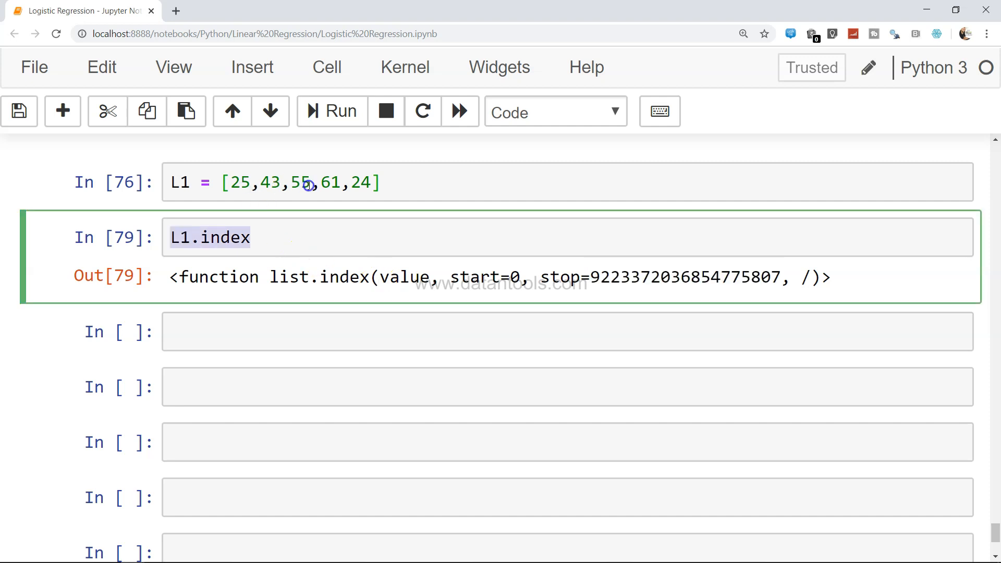
pyautogui.click(318, 226)
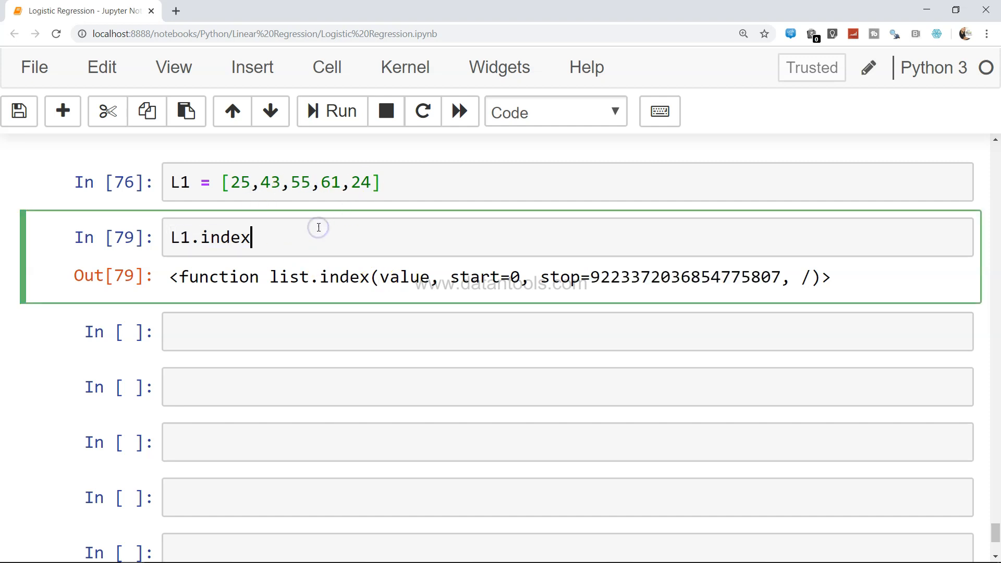
pyautogui.tripleClick(209, 237)
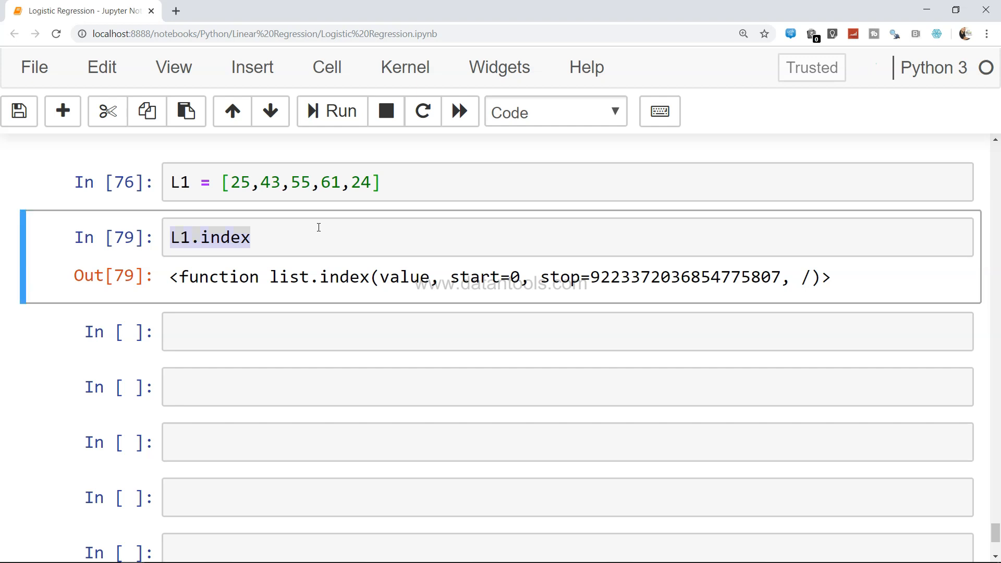
# Overwrite the line with for idx,val in enumerate(L1) to loop over index and value.
pyautogui.write('f')
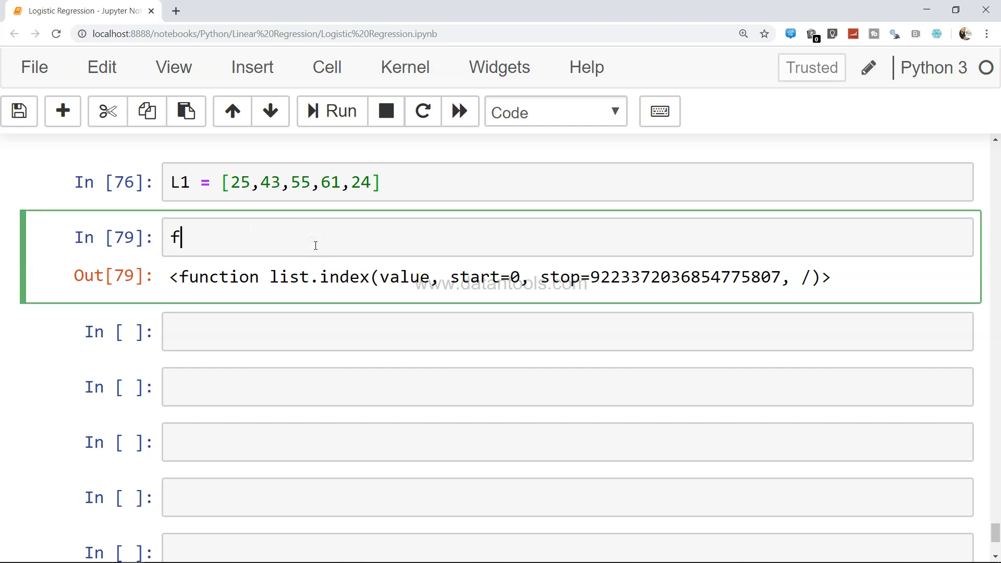
pyautogui.write('or idx')
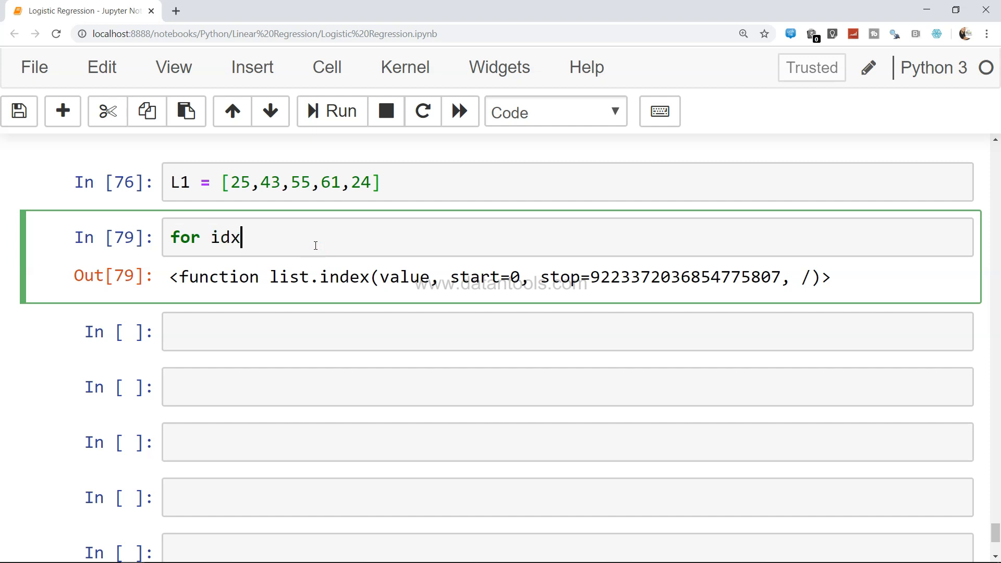
pyautogui.write(',val')
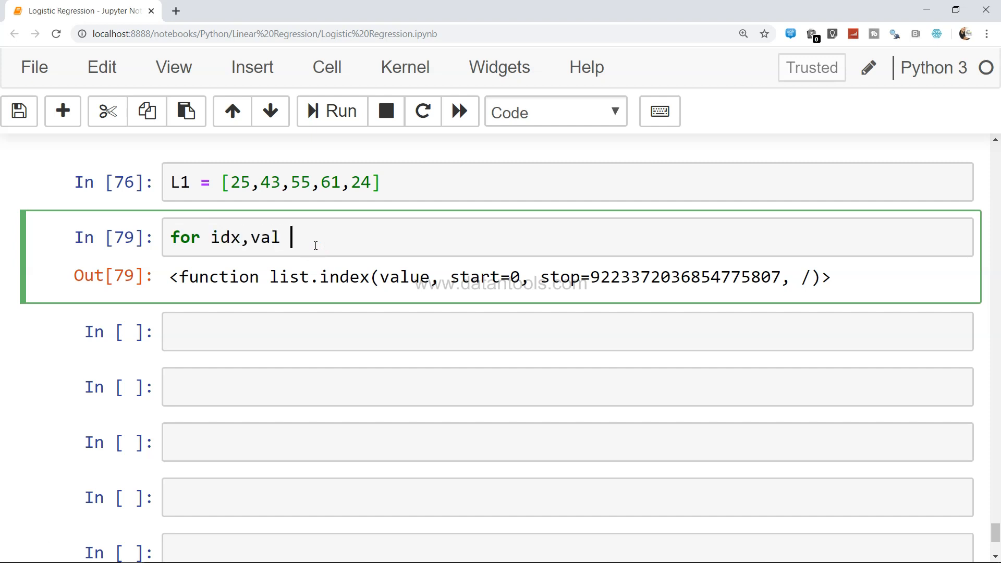
pyautogui.write('in L1')
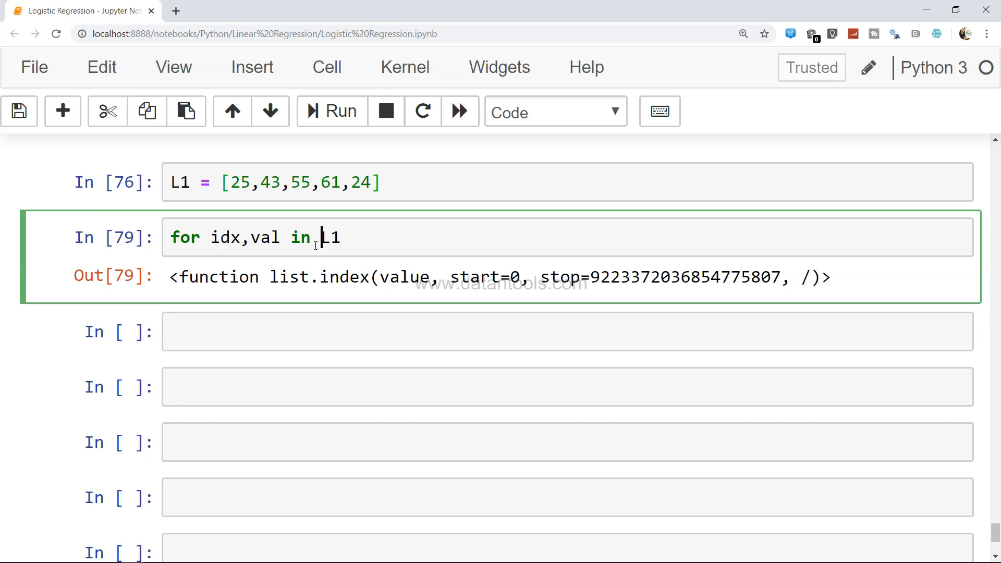
pyautogui.write('enu')
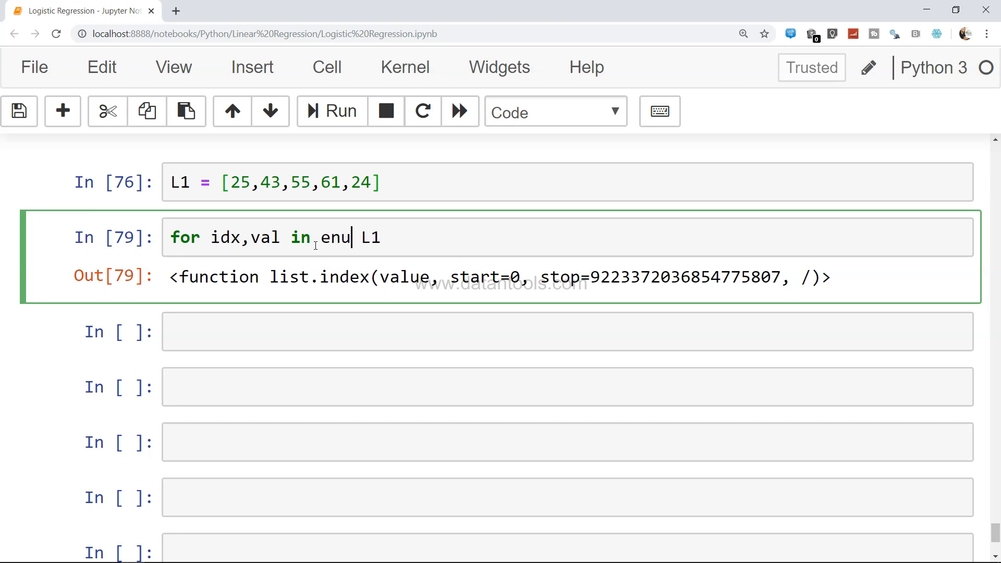
pyautogui.write('merate')
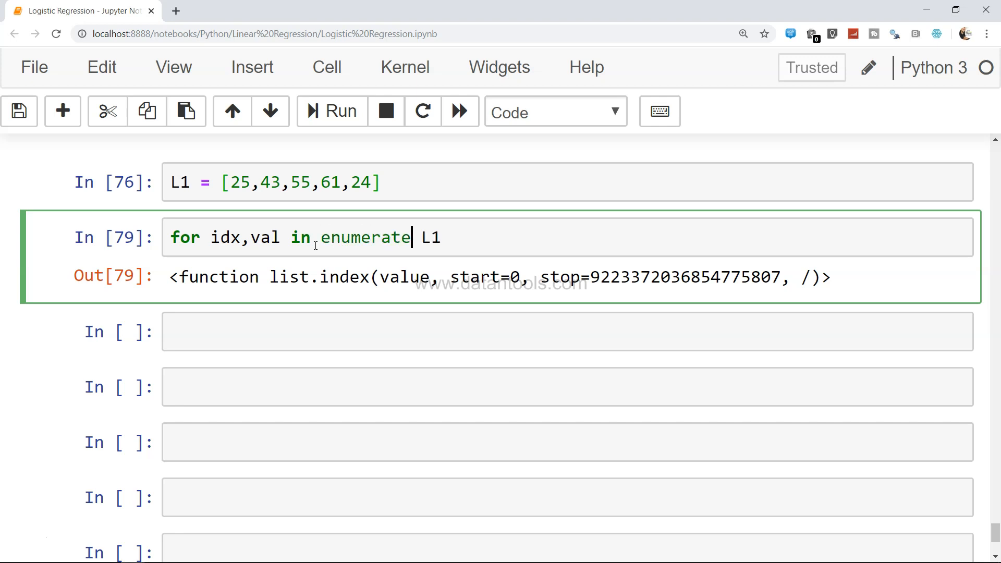
pyautogui.write('(')
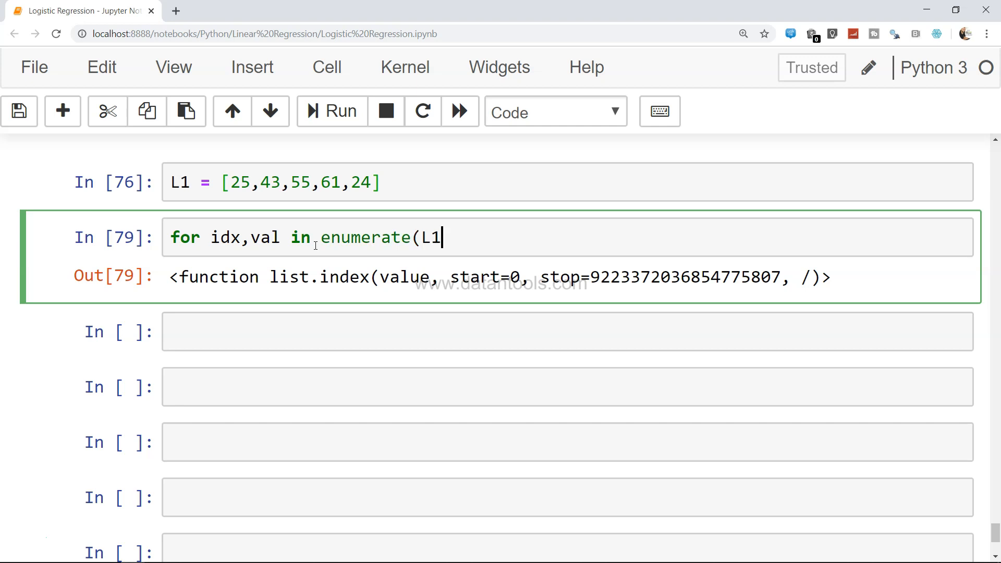
pyautogui.write('):')
pyautogui.write('print(idx,val)')
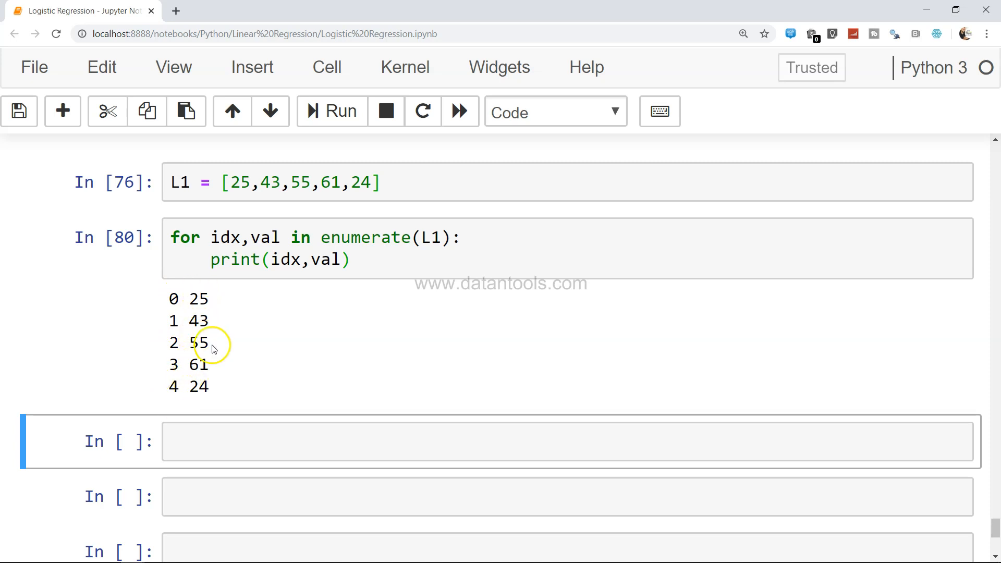
pyautogui.moveTo(198, 391)
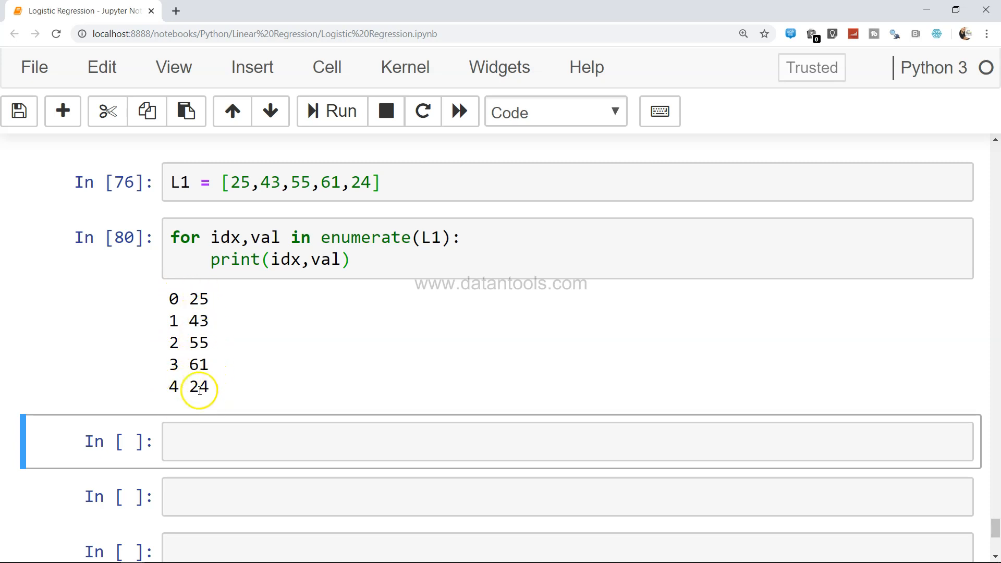